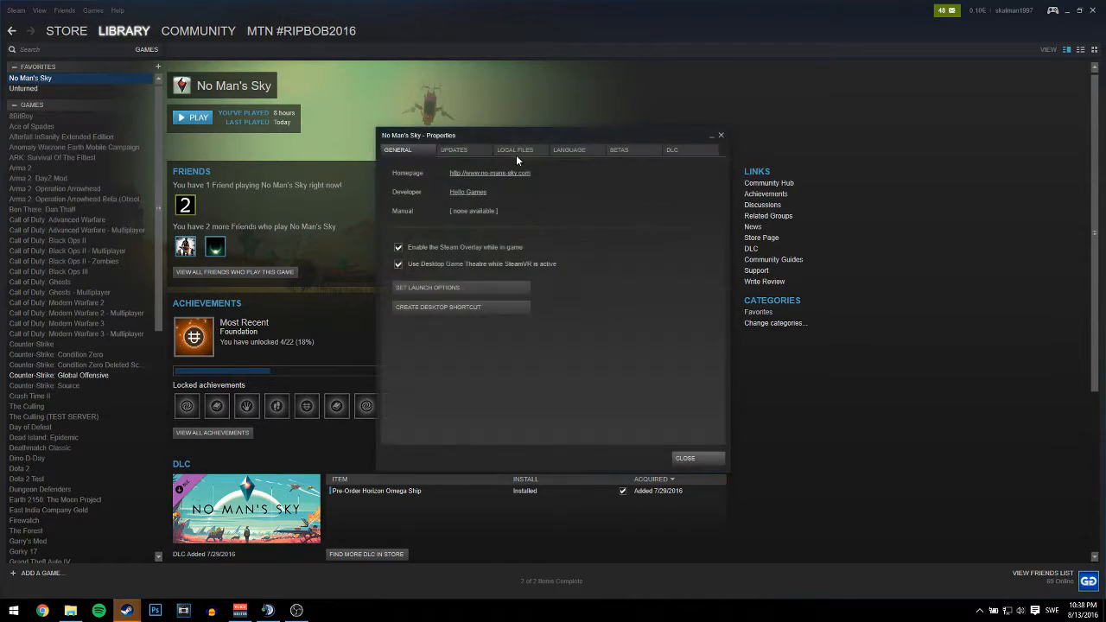
Step: Show the Local Files section of the No Man's Sky properties
click(516, 149)
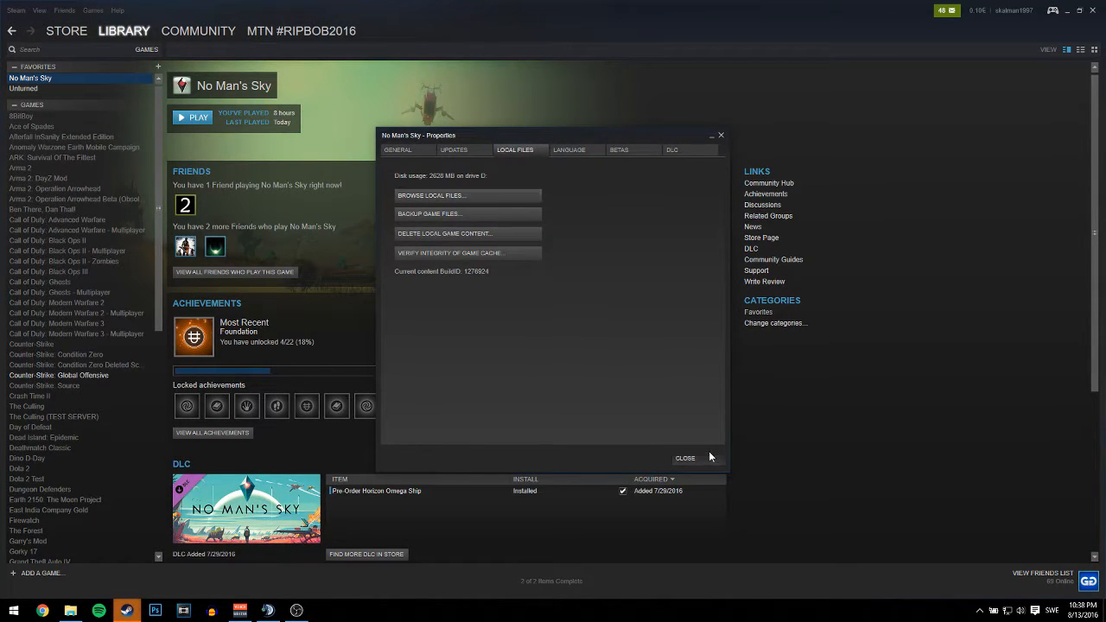
Step: Browse to Binaries > SETTINGS and edit TKGRAPHICSSETTINGS.MXML in Notepad++
click(428, 196)
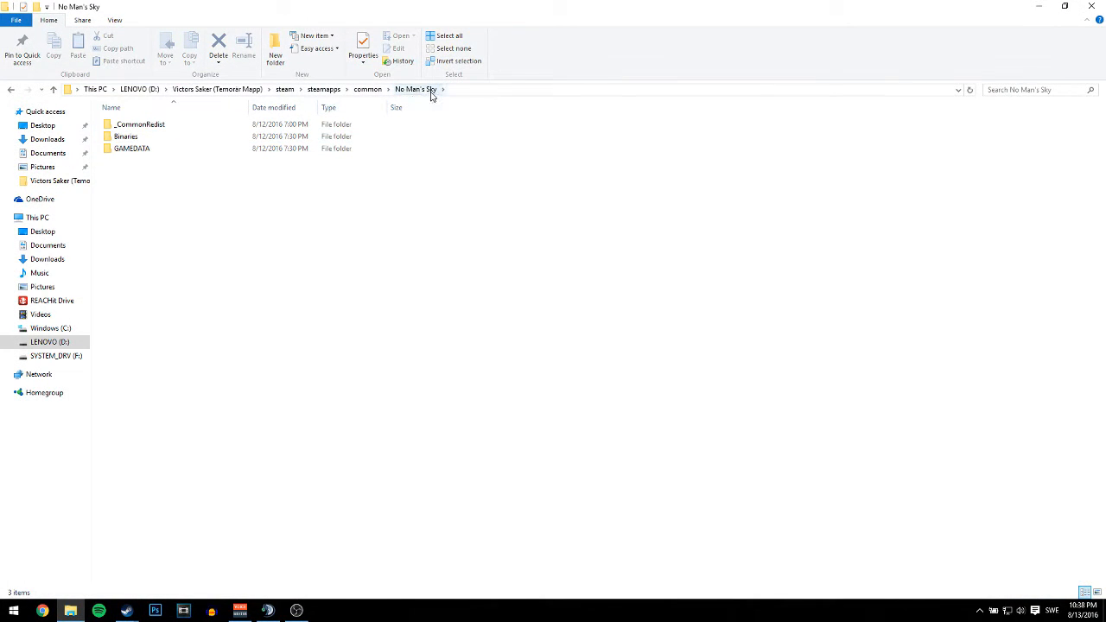
double_click(125, 135)
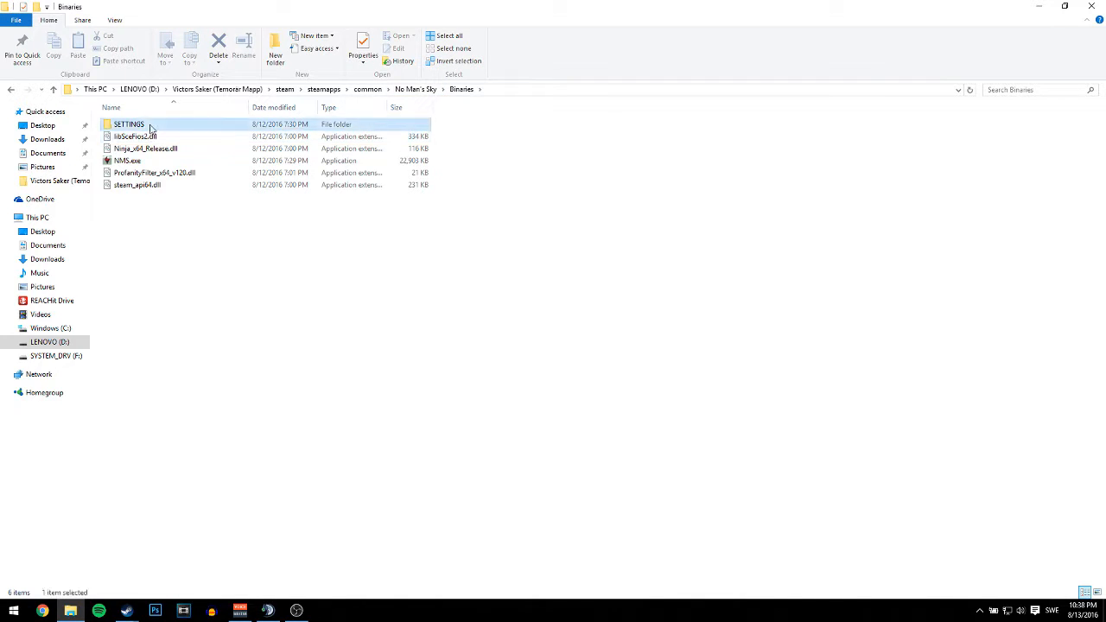
double_click(128, 124)
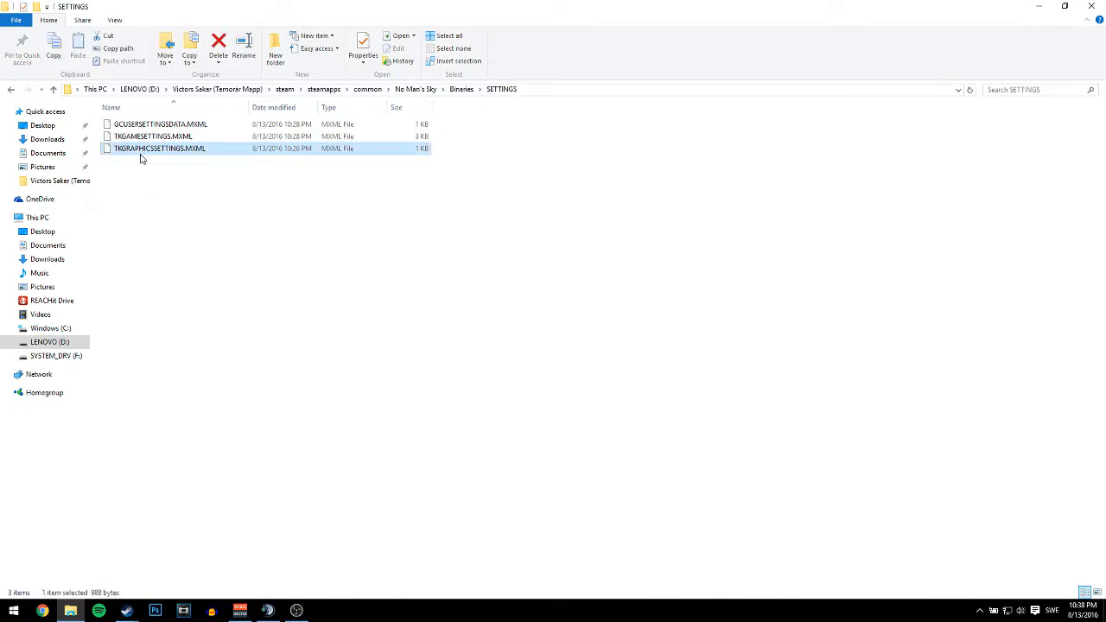
right_click(159, 148)
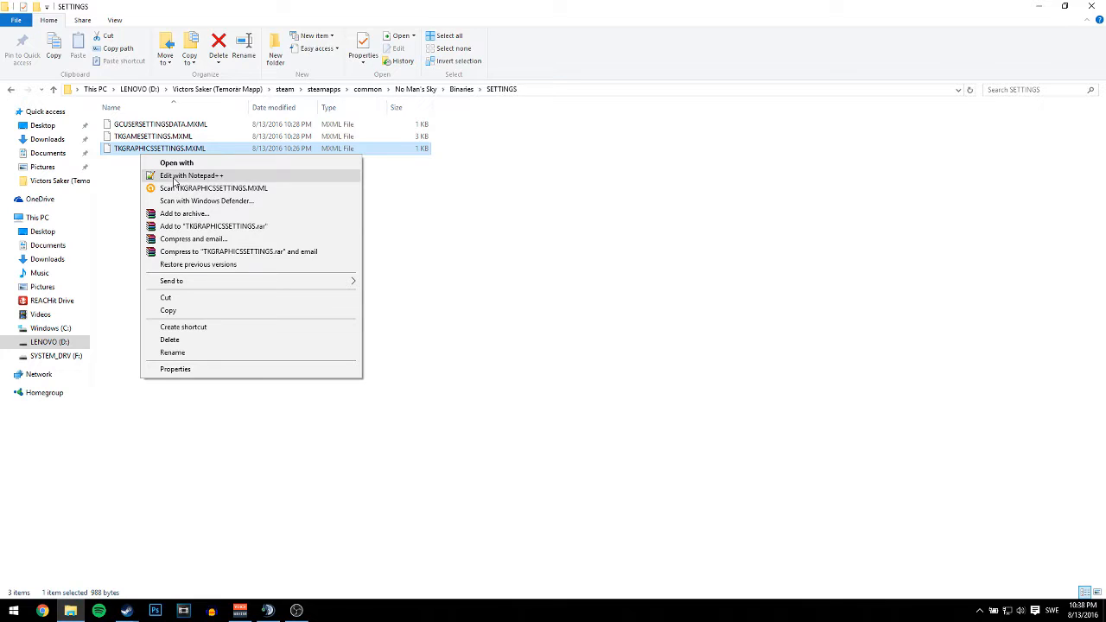
click(191, 176)
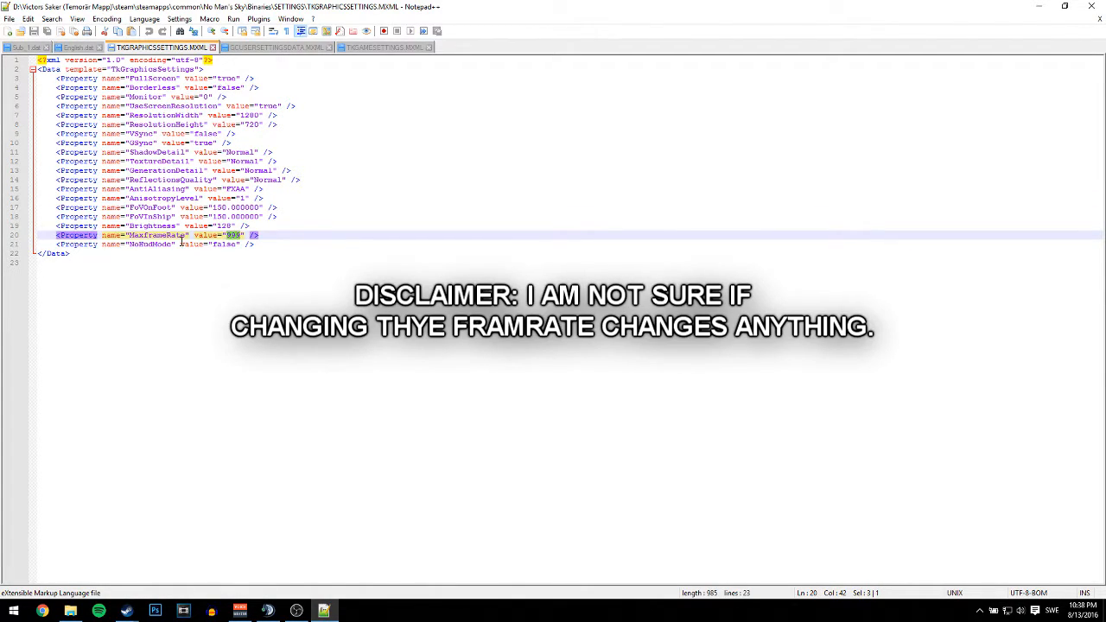
Step: Replace the MaxFrameRate value with 300 in the settings XML
text(160)
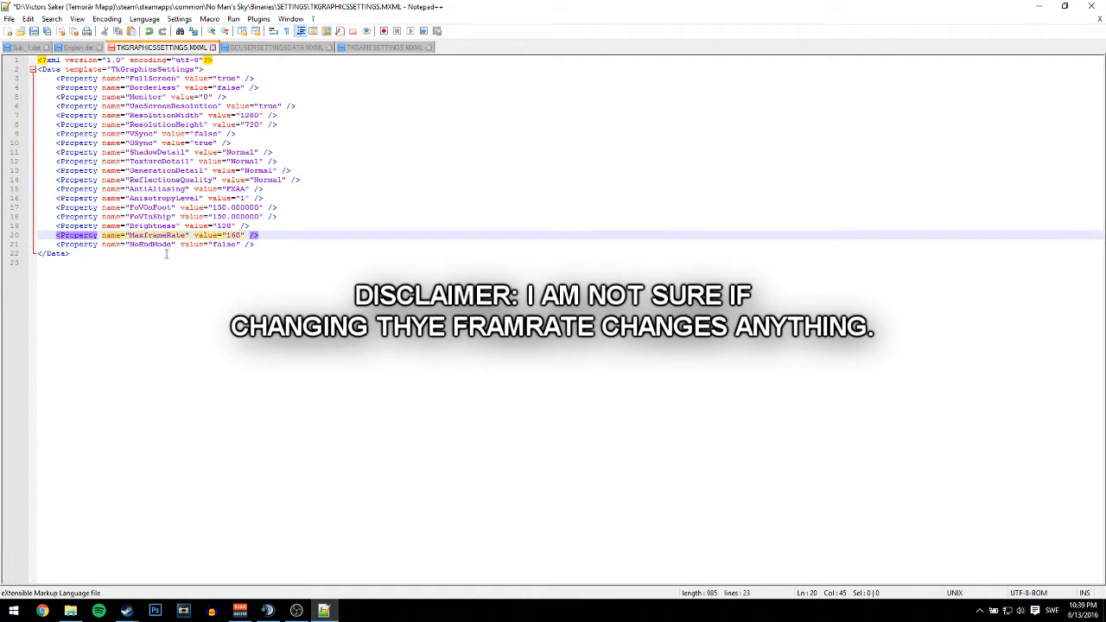
text(30)
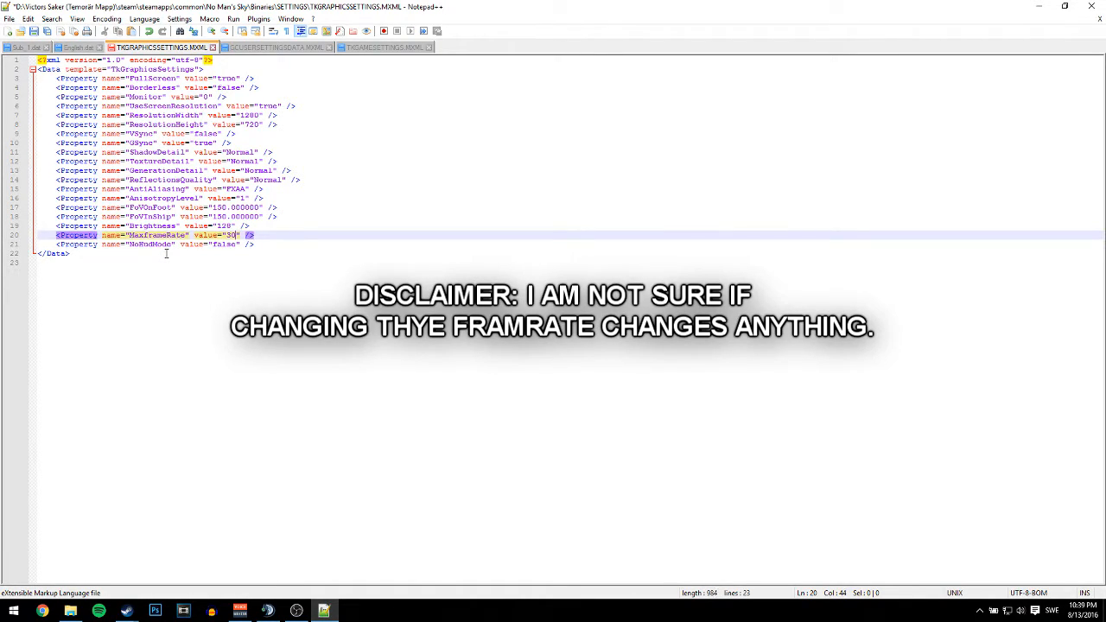
key(Backspace)
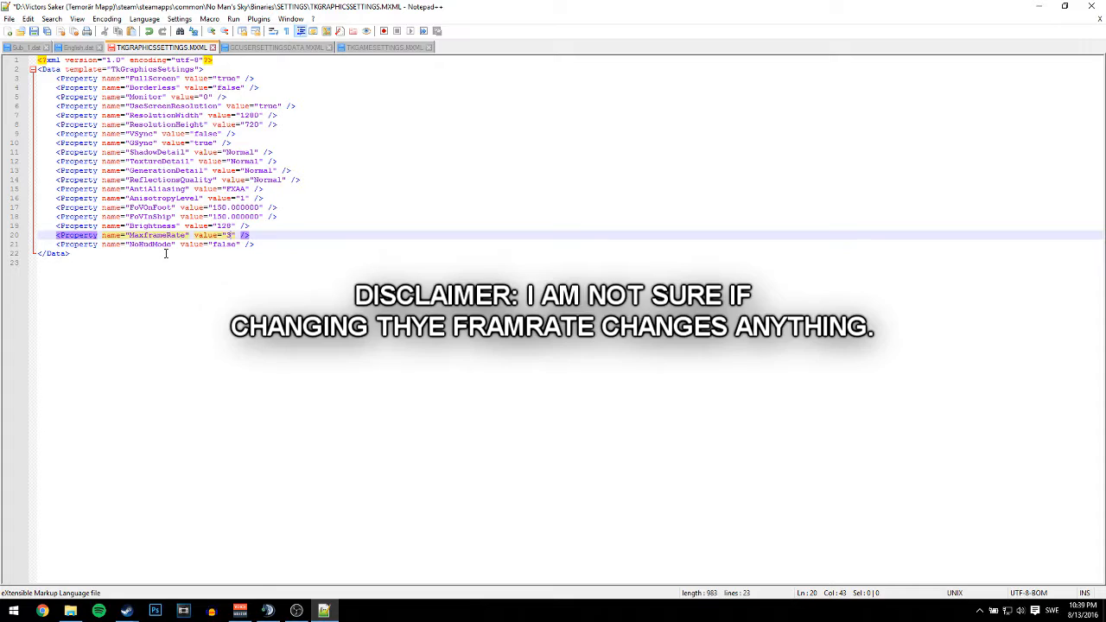
text(00)
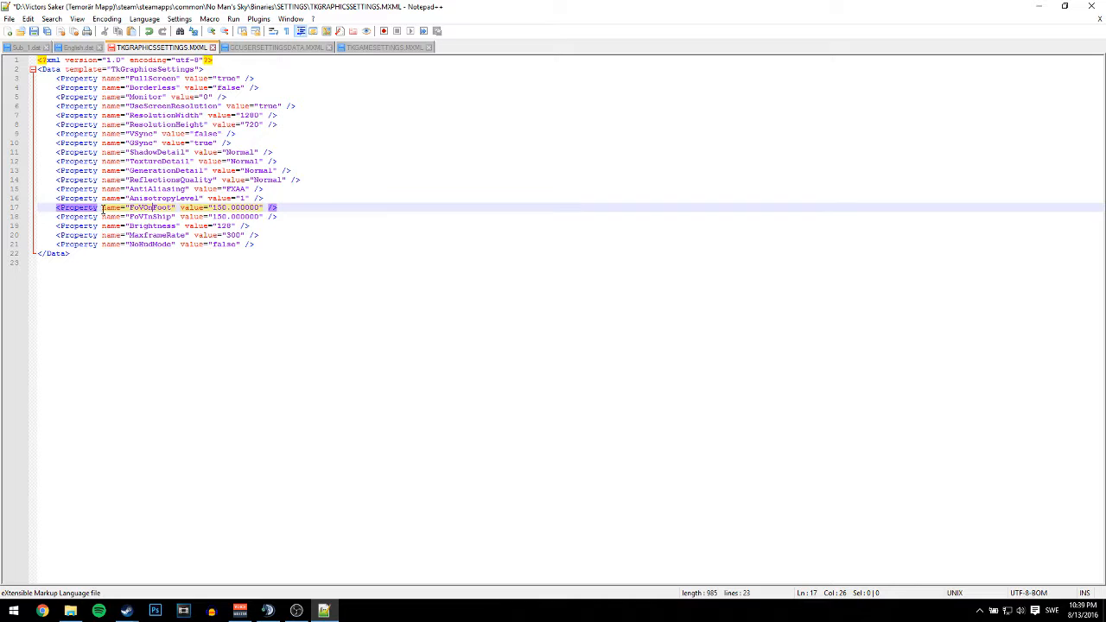
mouse_move(151, 218)
text(20)
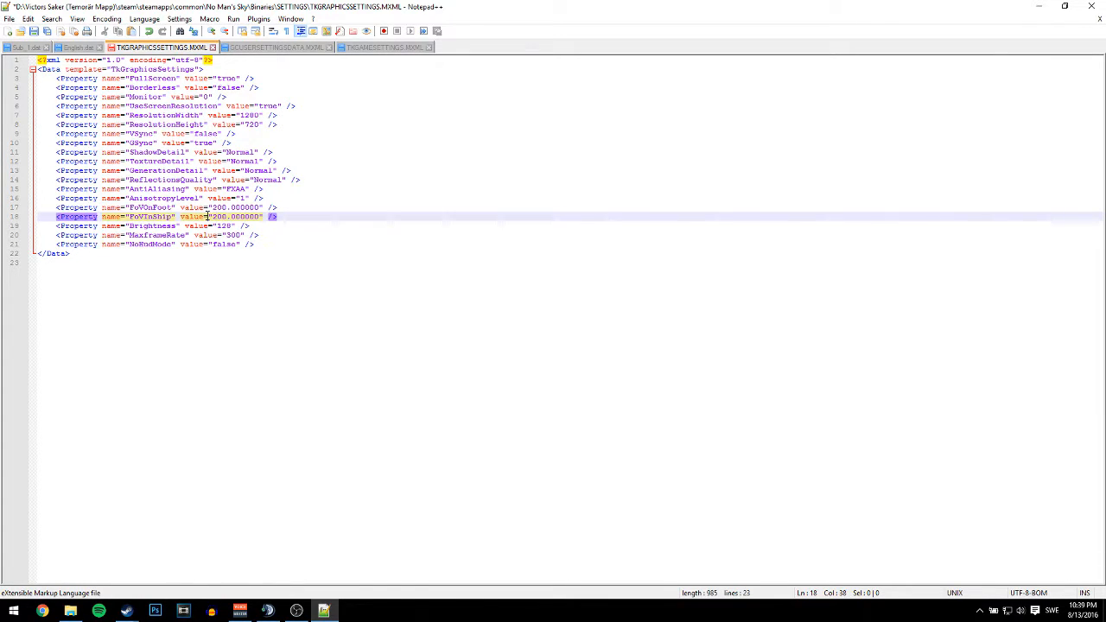
mouse_move(872, 101)
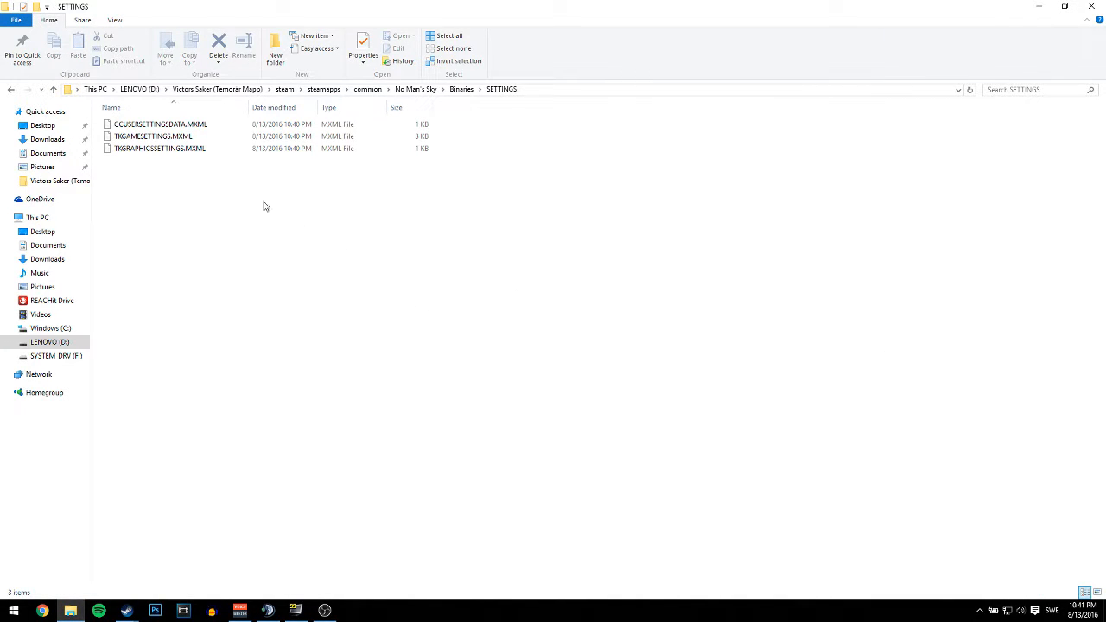
mouse_move(128, 160)
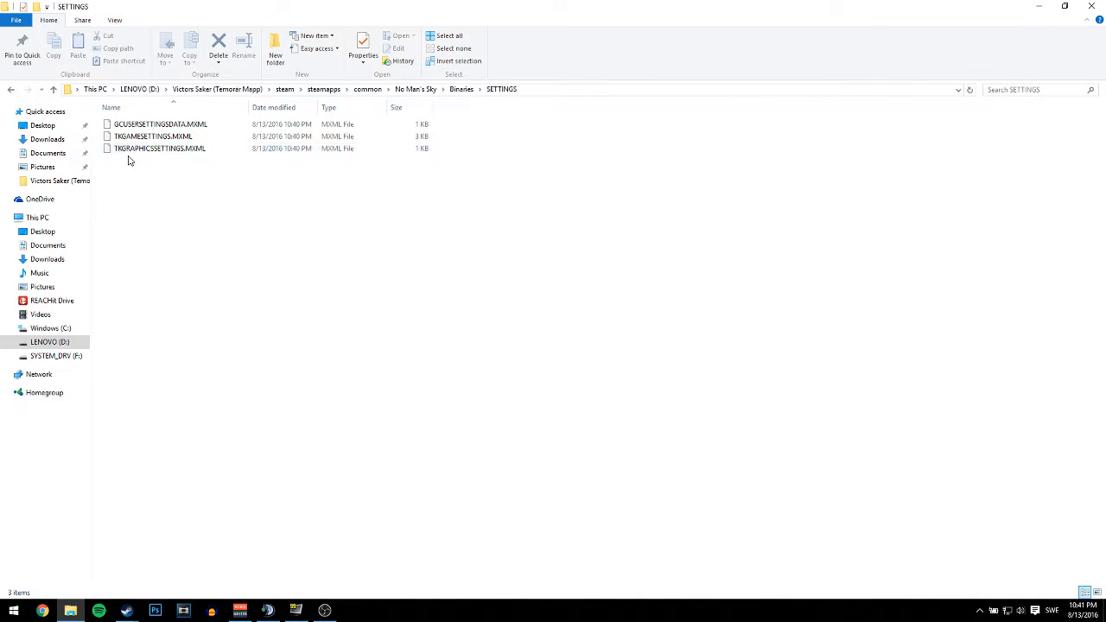
mouse_move(140, 152)
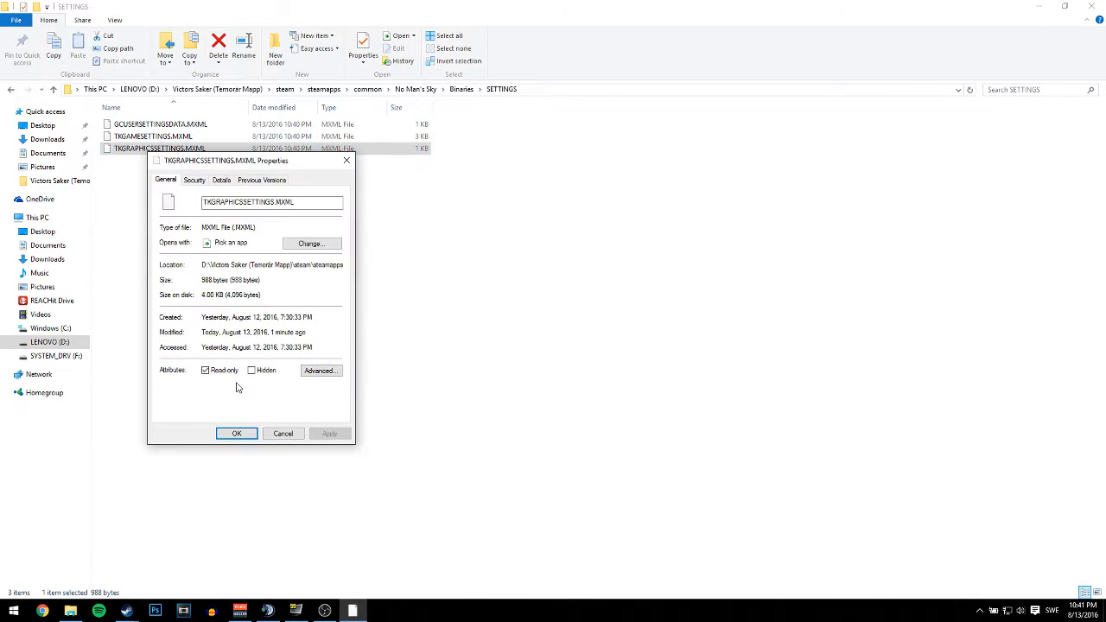
Step: Tick the Read-only attribute in TKGRAPHICSSETTINGS.MXML's properties
click(205, 370)
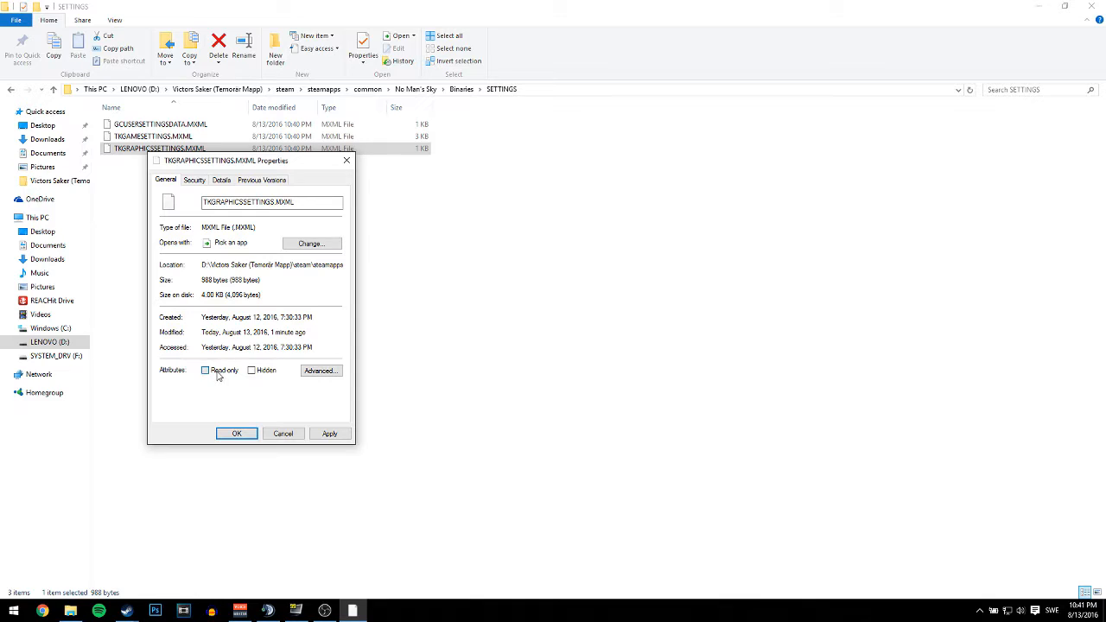
click(206, 370)
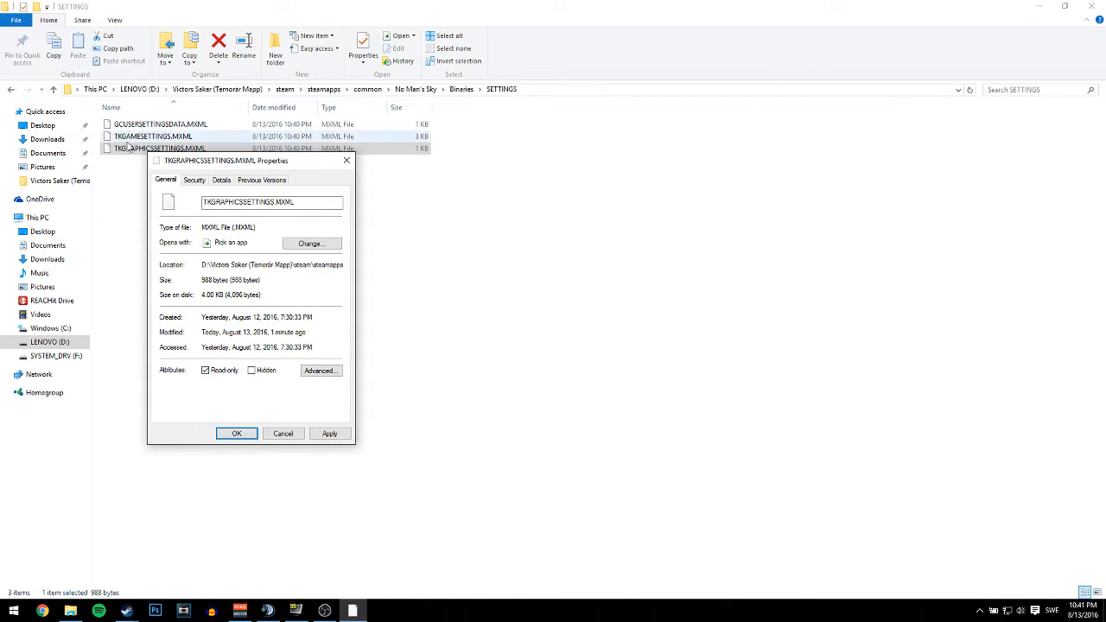
mouse_move(201, 275)
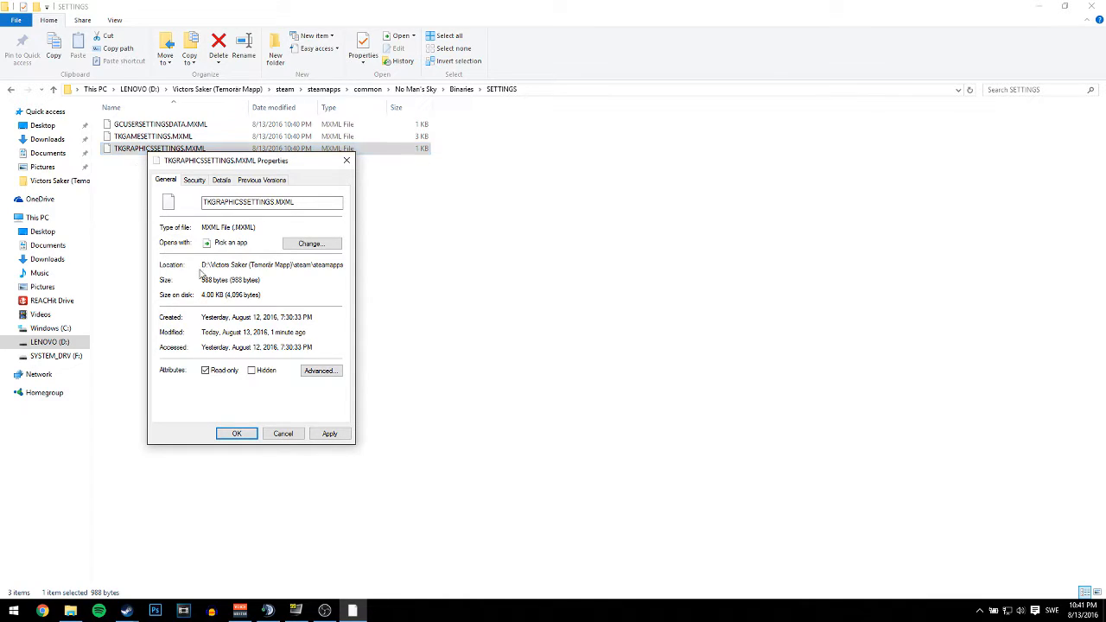
mouse_move(225, 380)
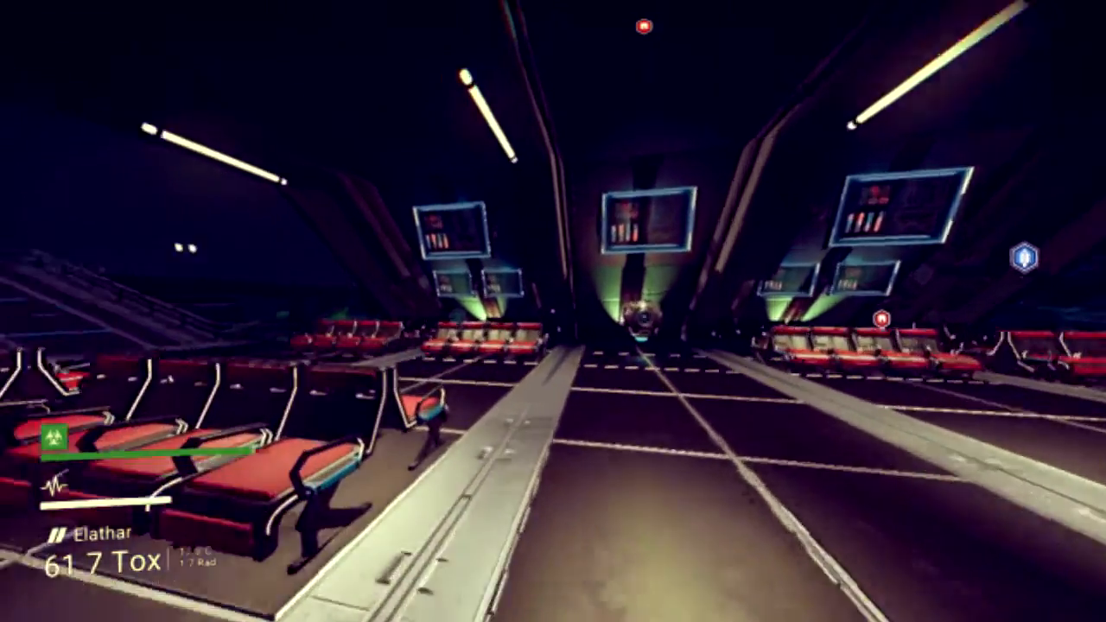
mouse_move(553, 311)
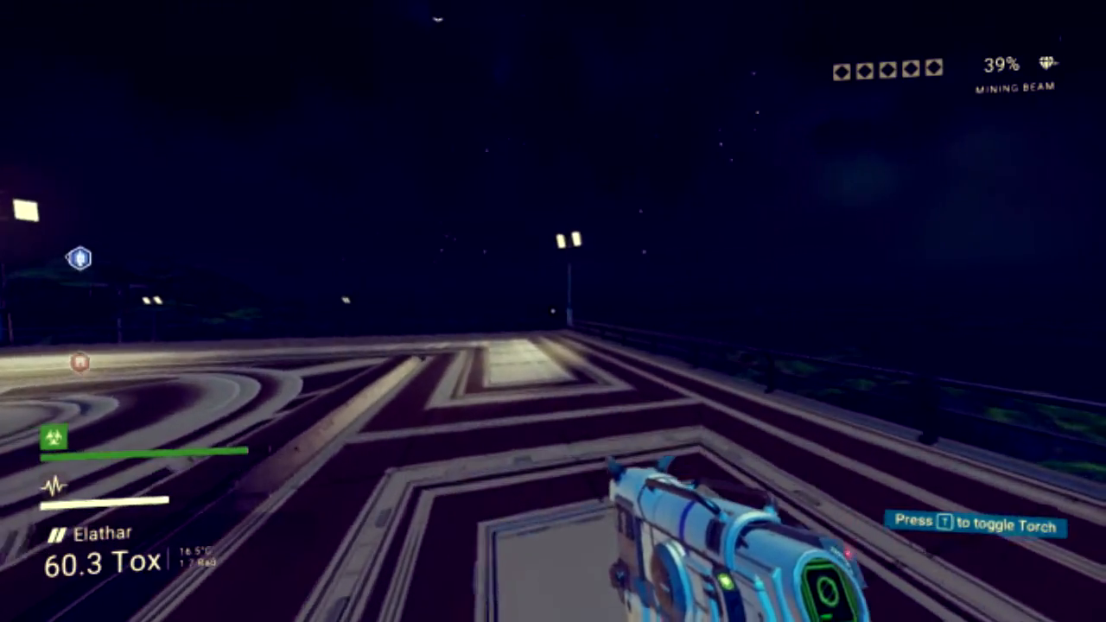
mouse_move(554, 311)
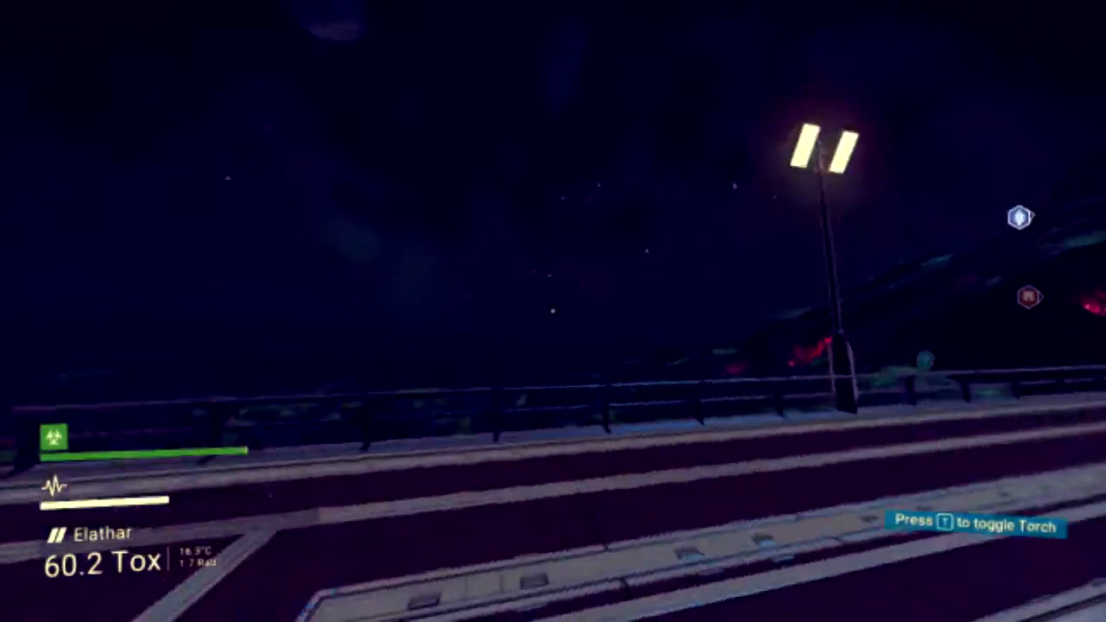